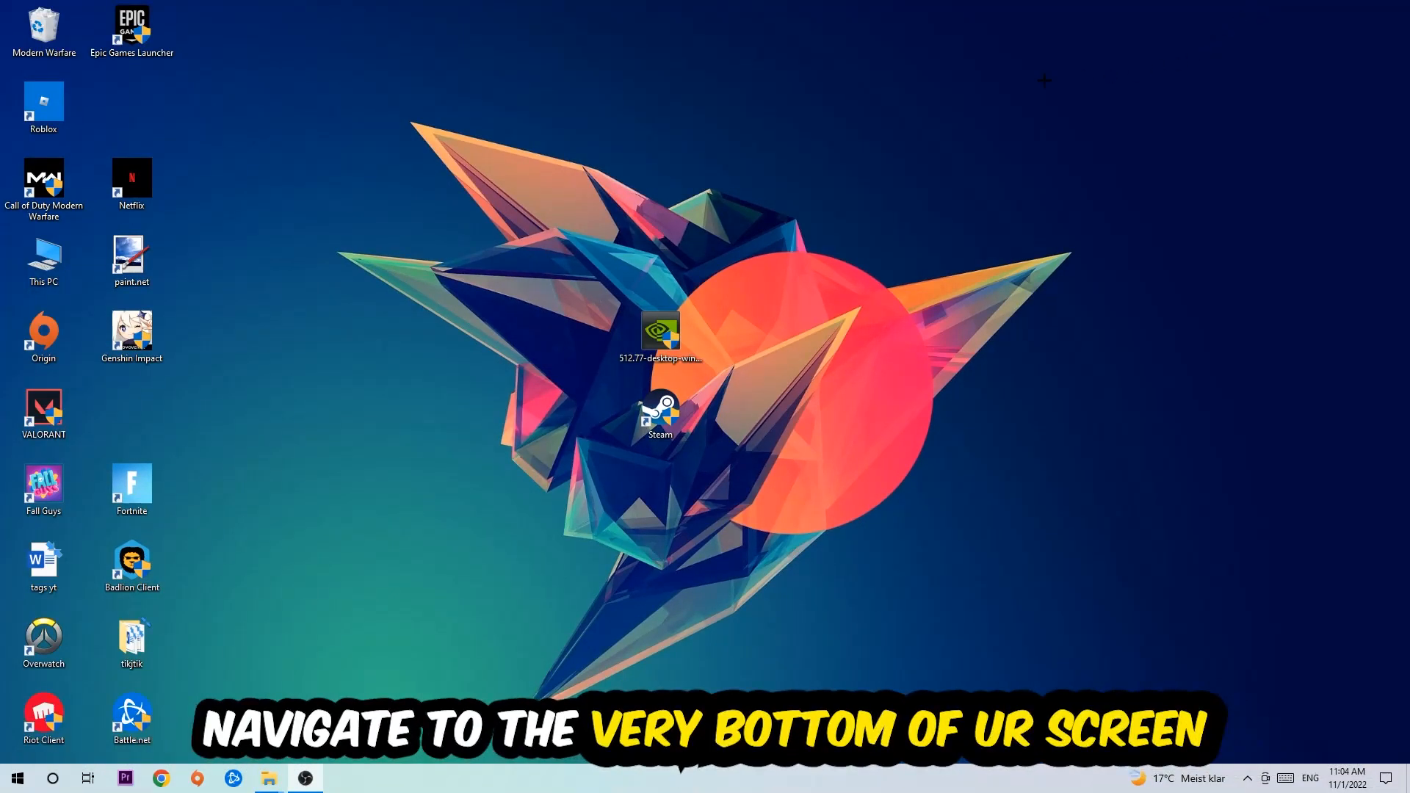
mouse_move(675, 183)
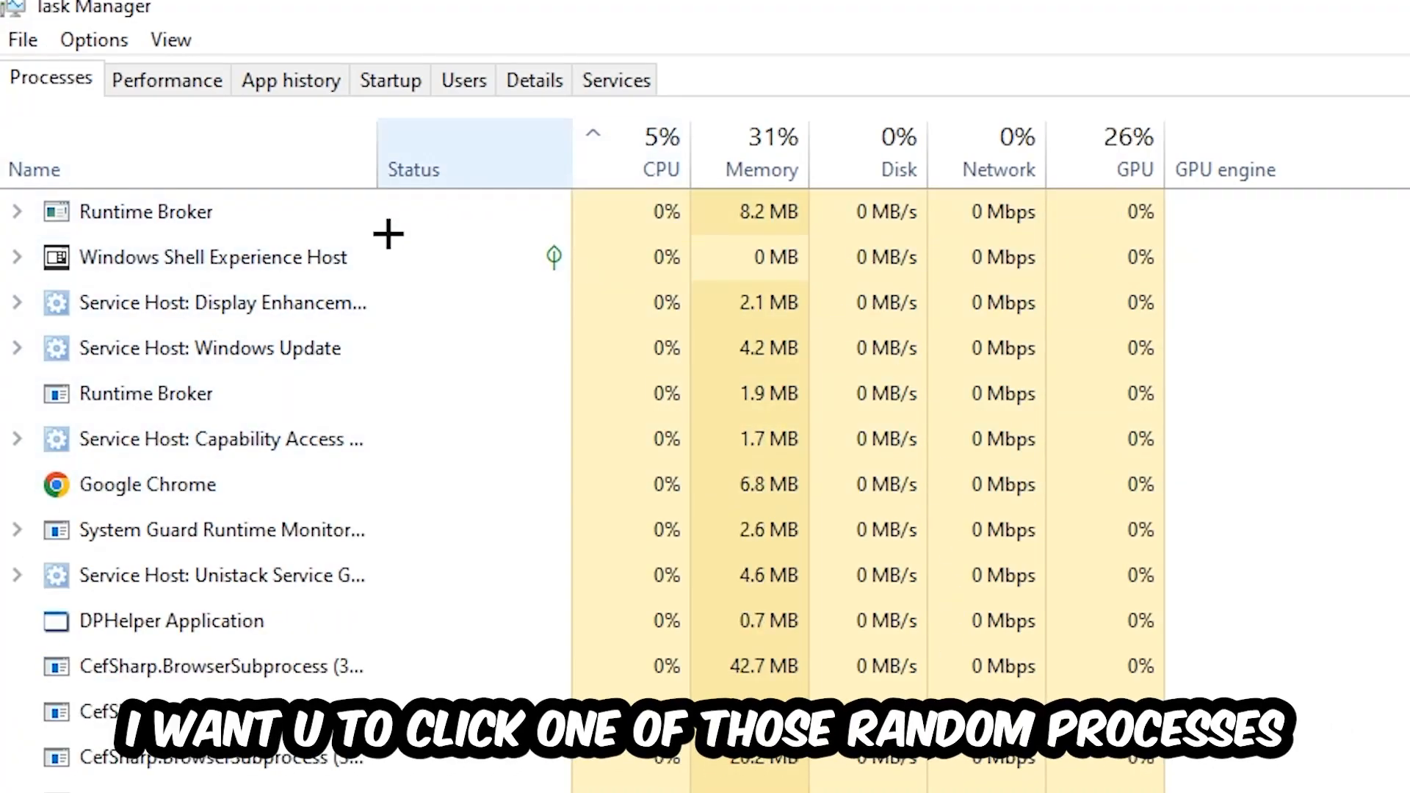
Select the DPHelper process, then bring up End task options for Console Window Host
click(170, 620)
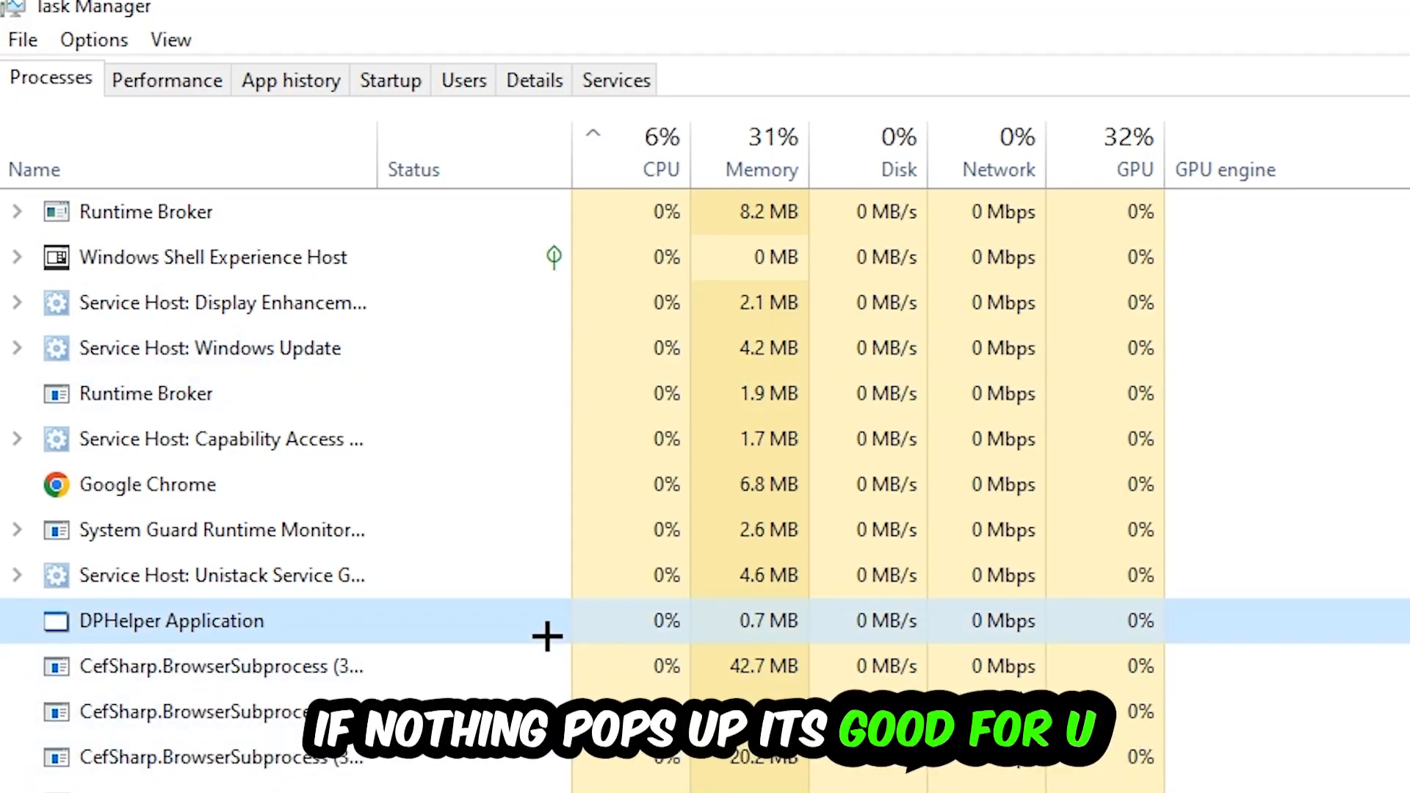
scroll(down, 3)
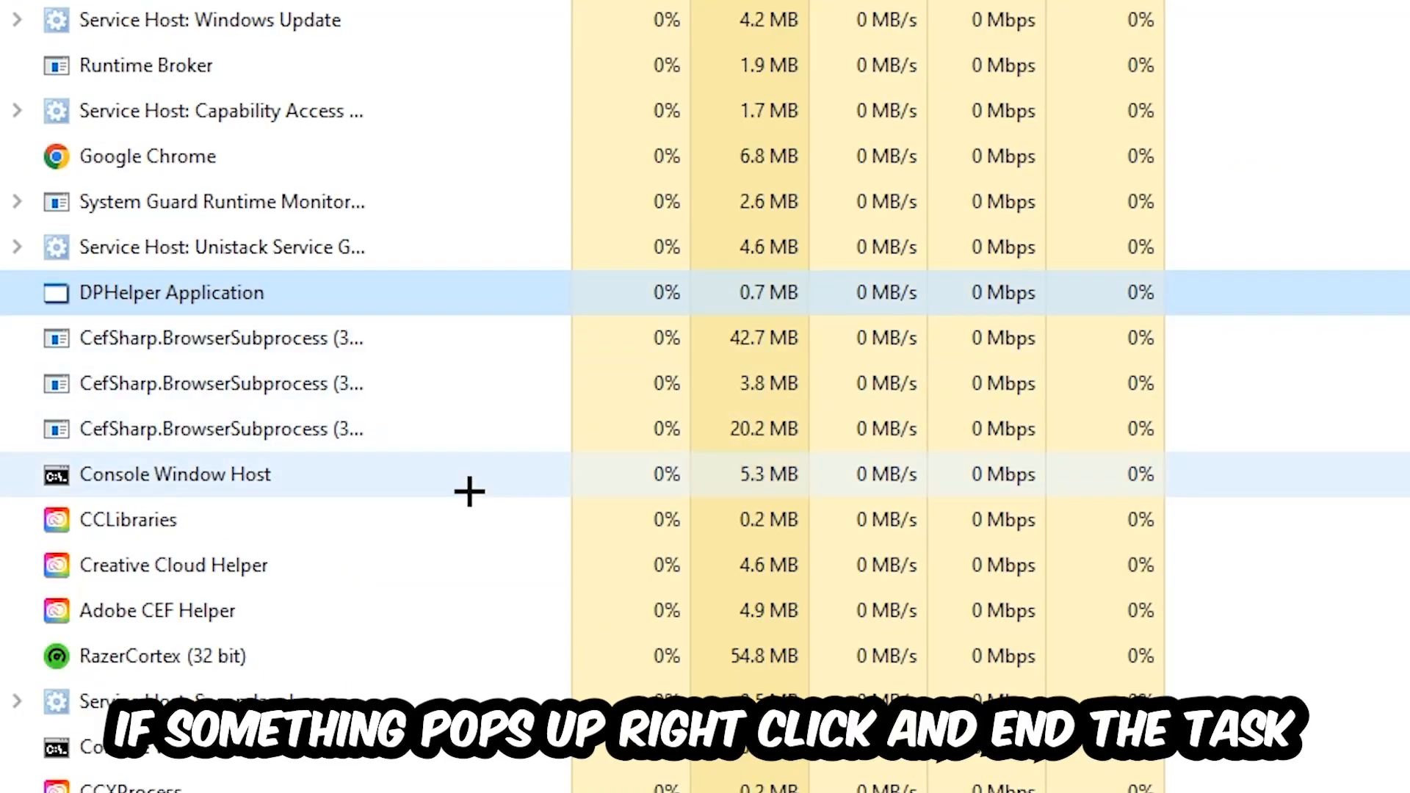
right_click(173, 475)
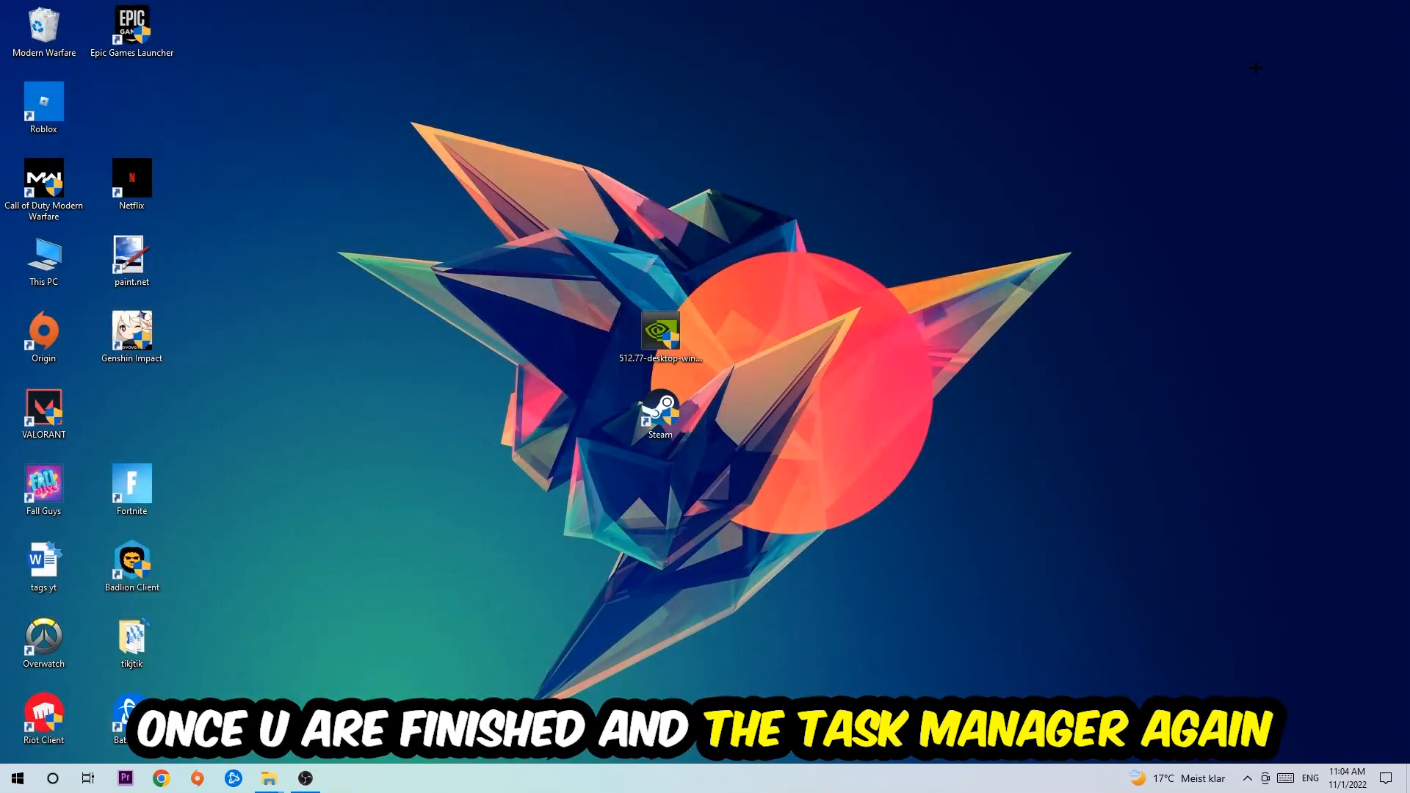
Open the Steam desktop shortcut's Properties dialog from its context menu
click(659, 414)
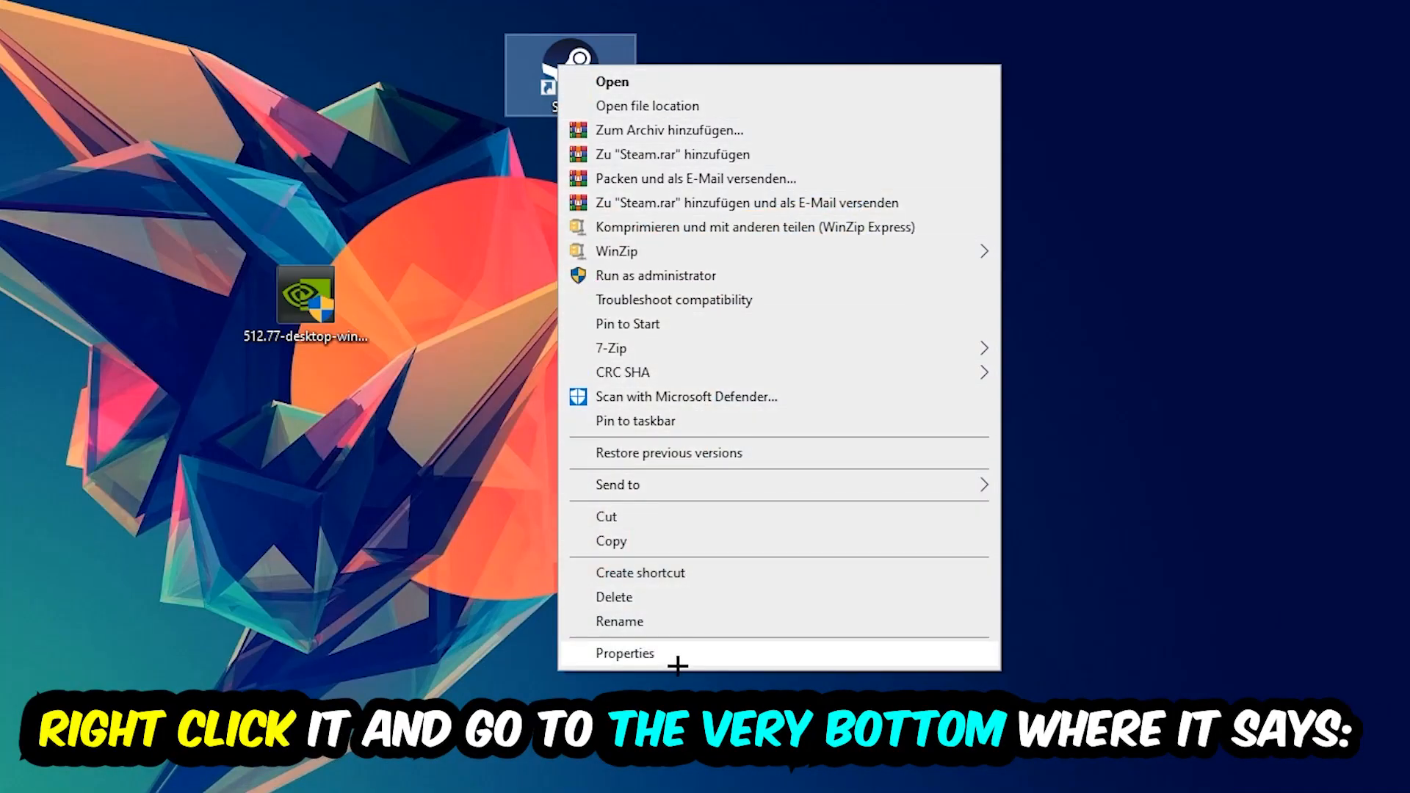
click(626, 652)
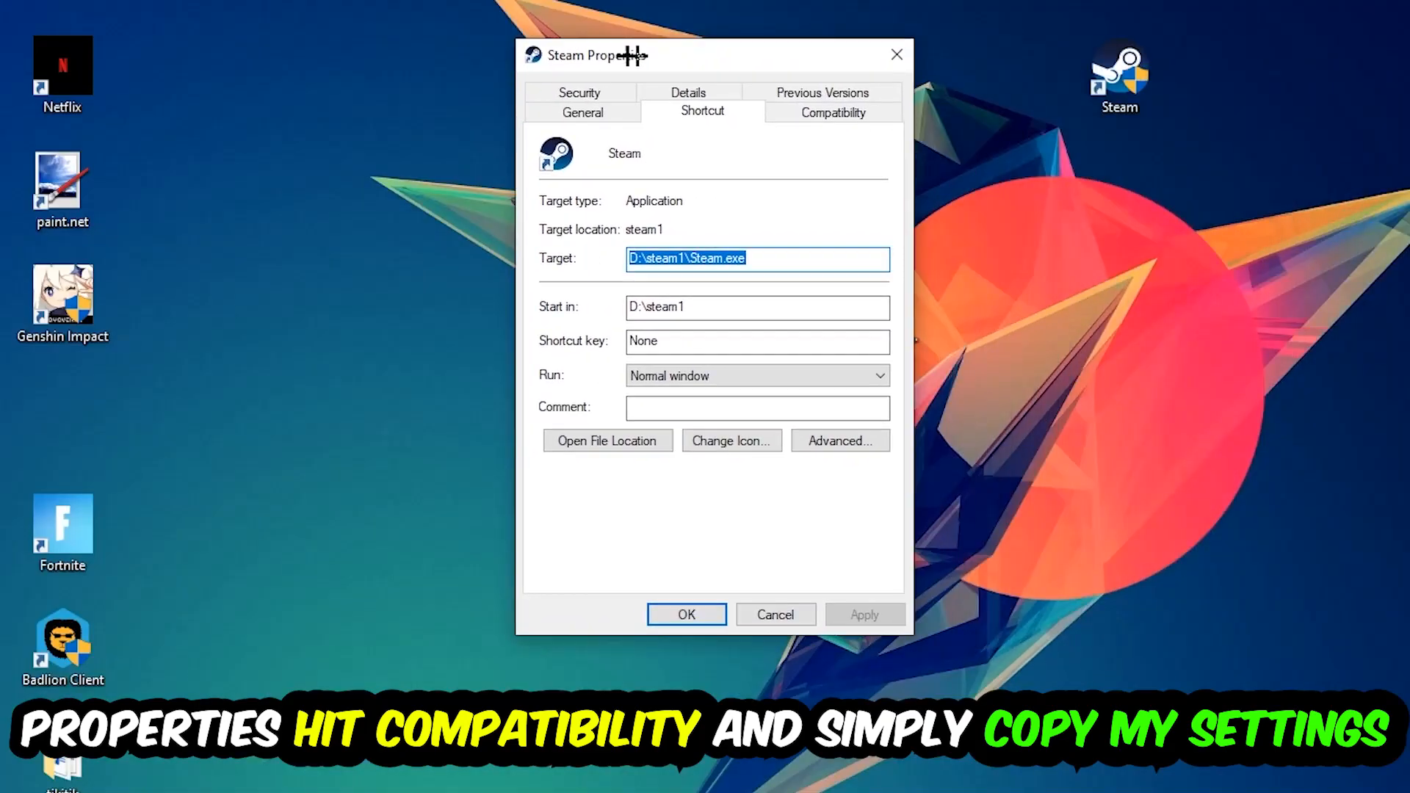
Switch the Steam Properties dialog to the Compatibility settings page
click(819, 110)
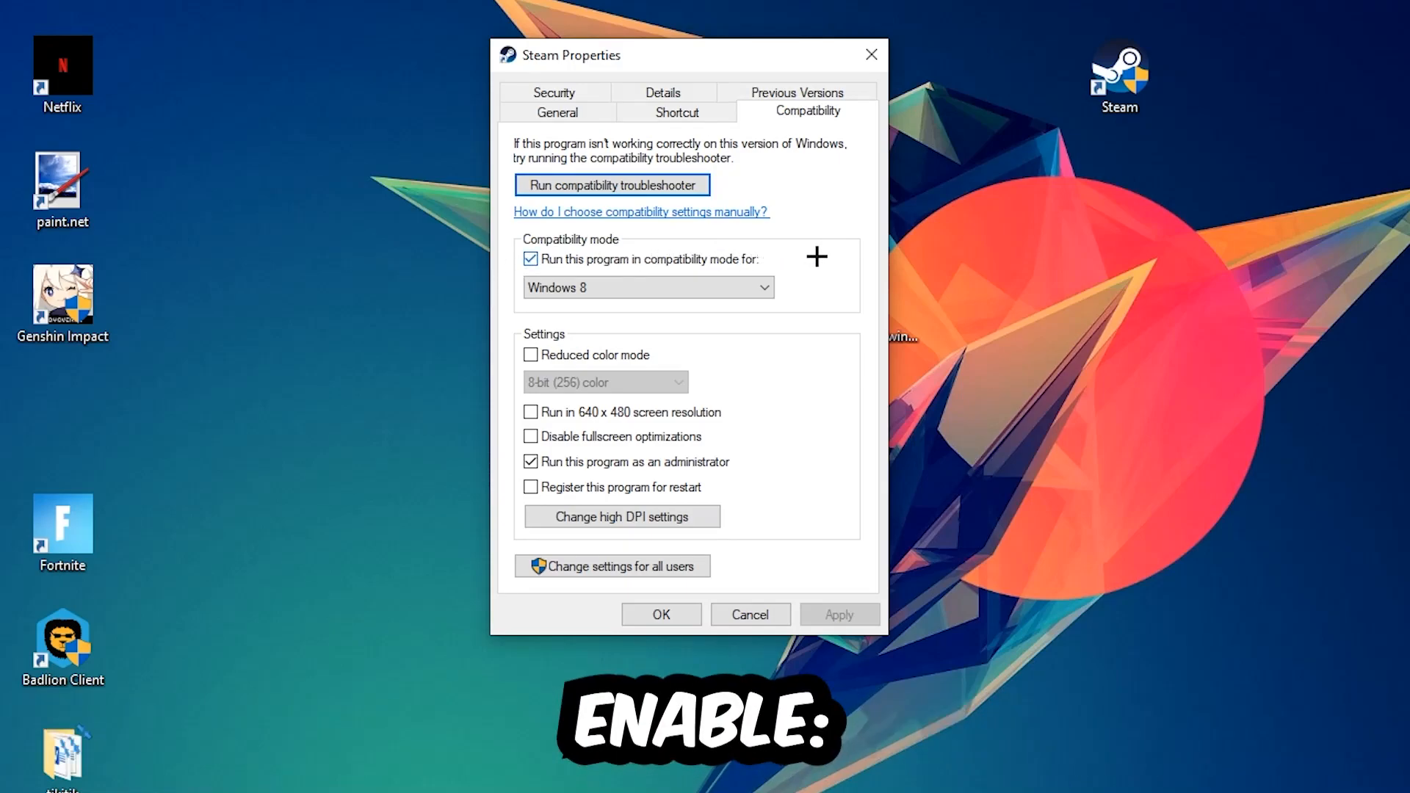
mouse_move(503, 542)
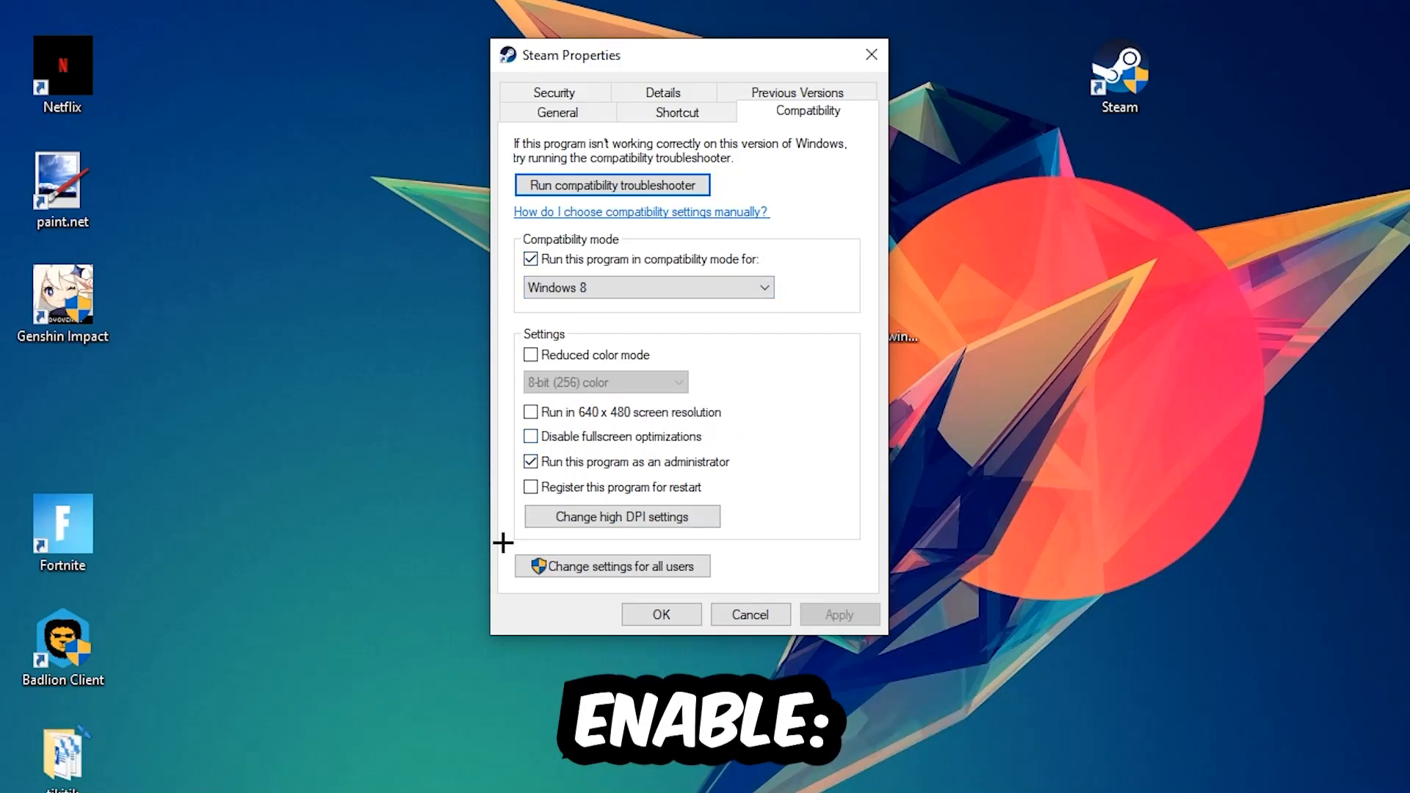
mouse_move(517, 554)
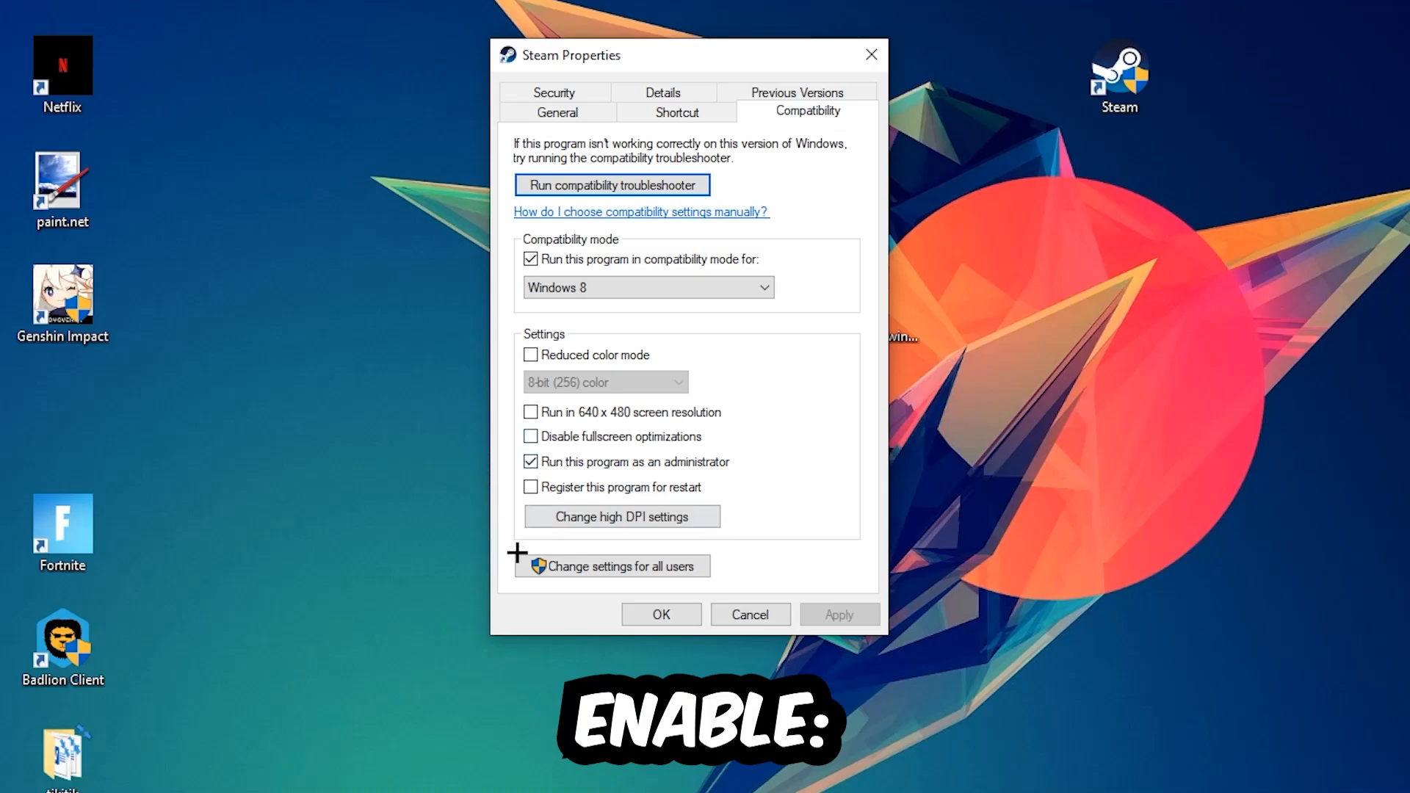